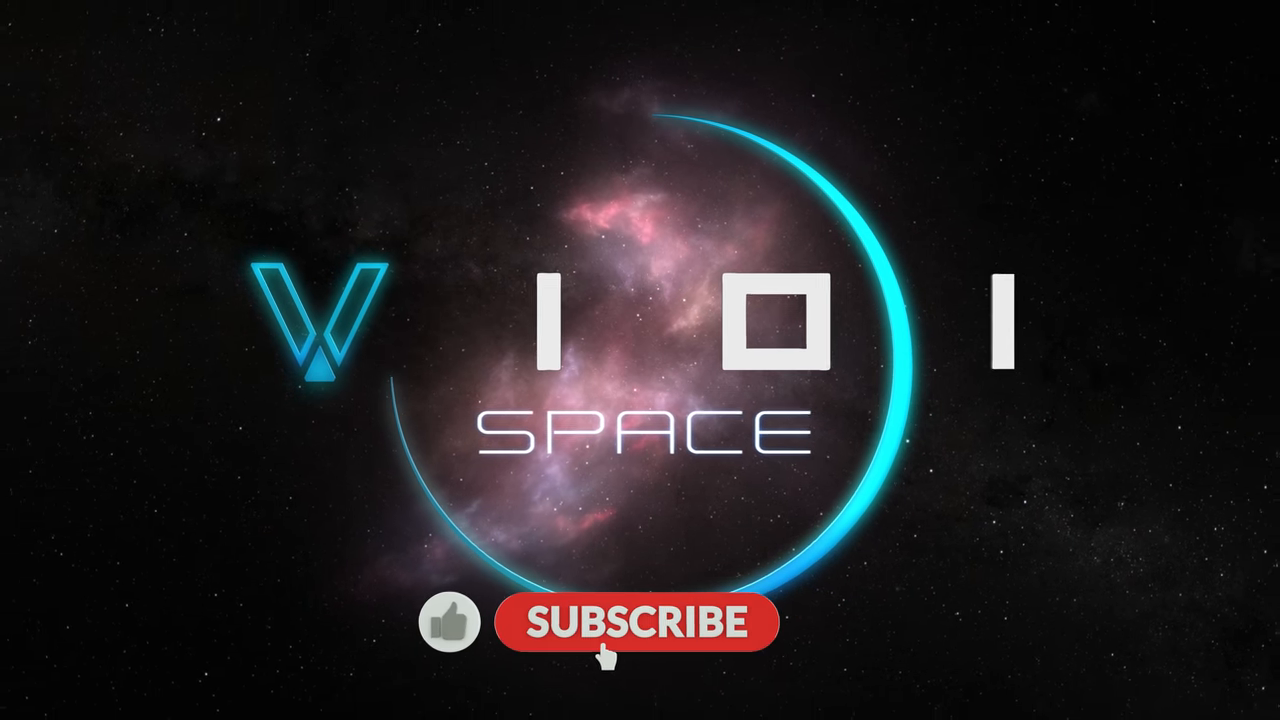
left_click(636, 620)
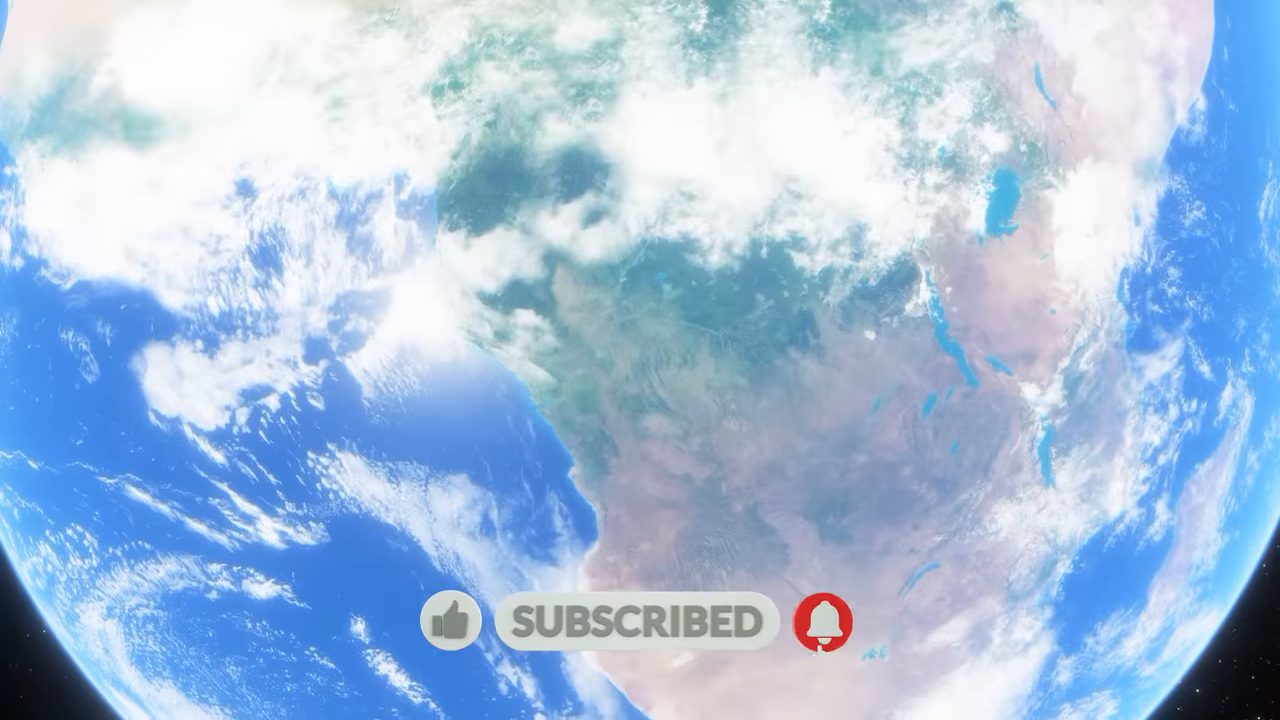